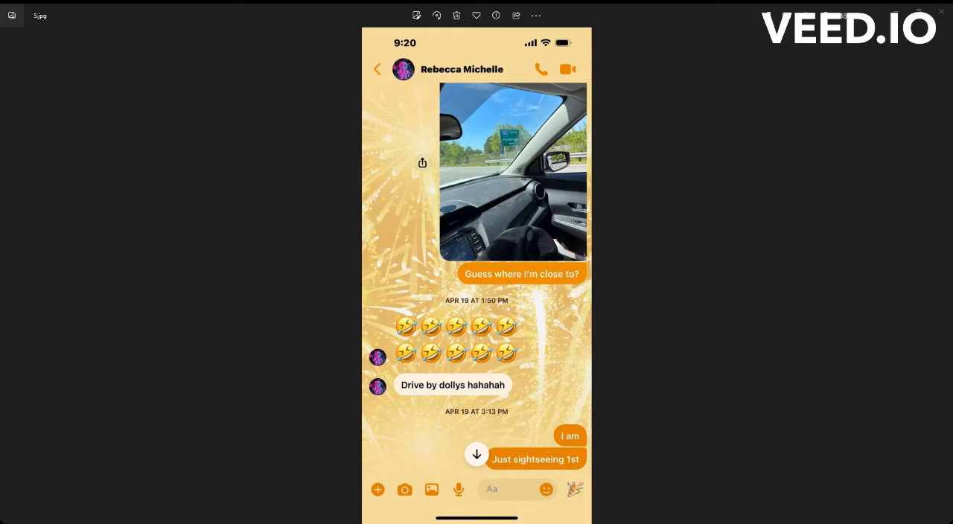
pyautogui.moveTo(822, 330)
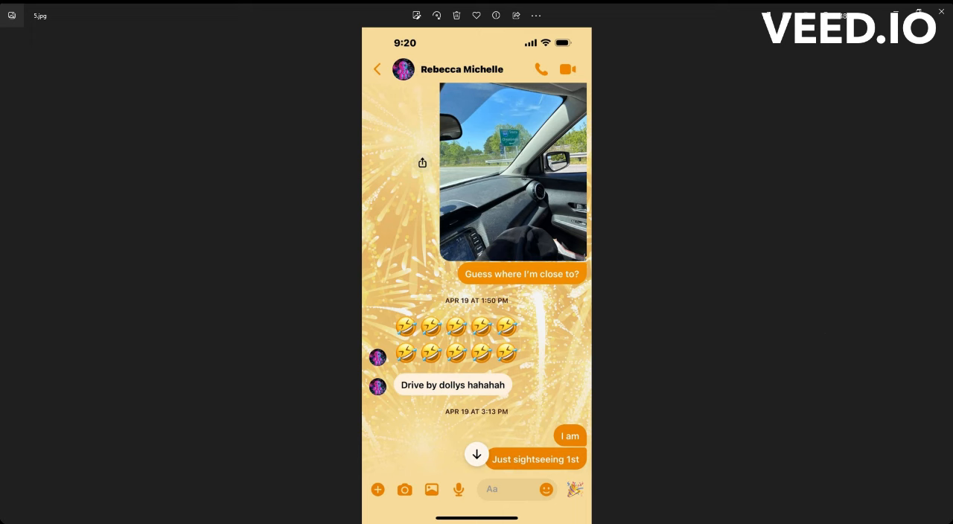
pyautogui.moveTo(751, 428)
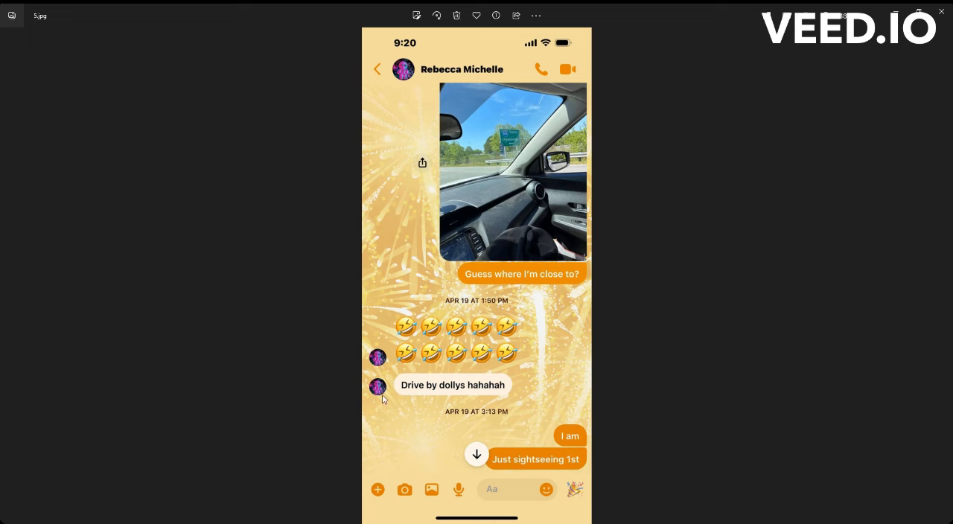
pyautogui.moveTo(448, 390)
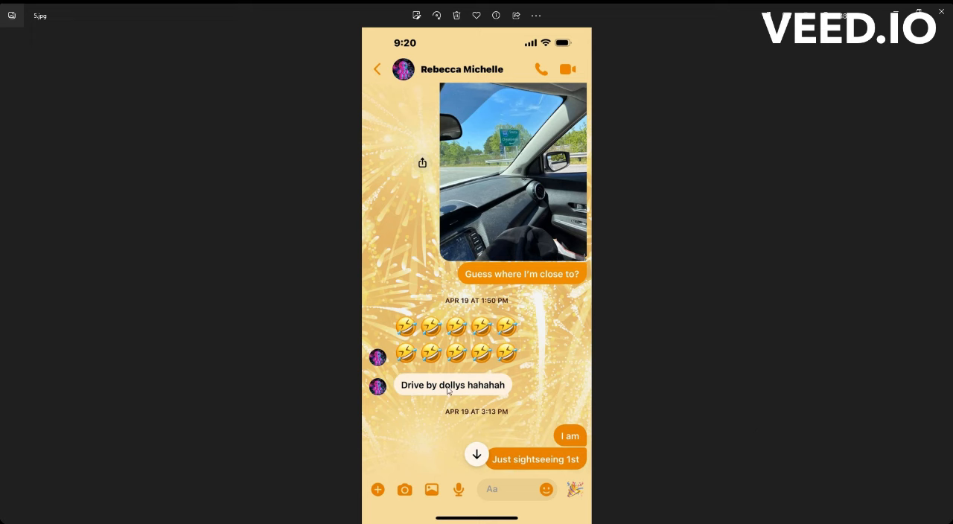
pyautogui.moveTo(558, 460)
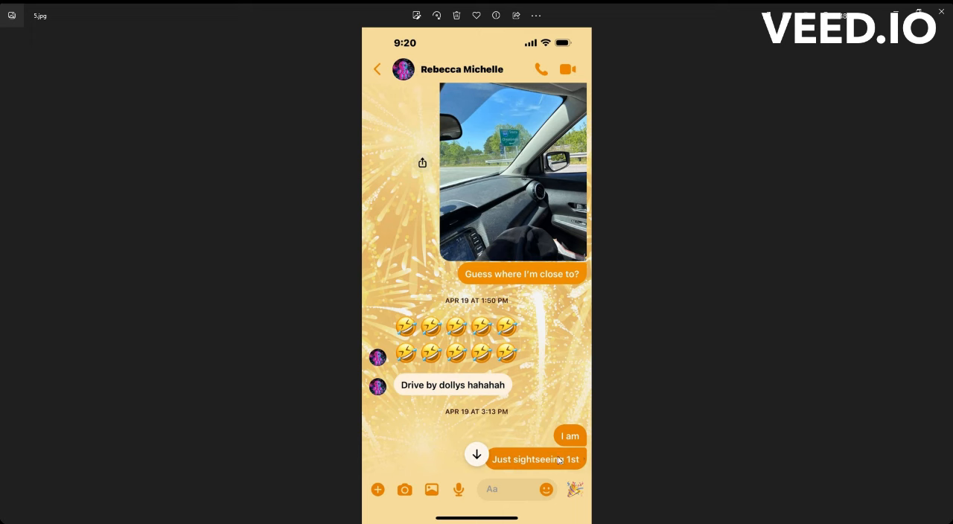
pyautogui.moveTo(699, 308)
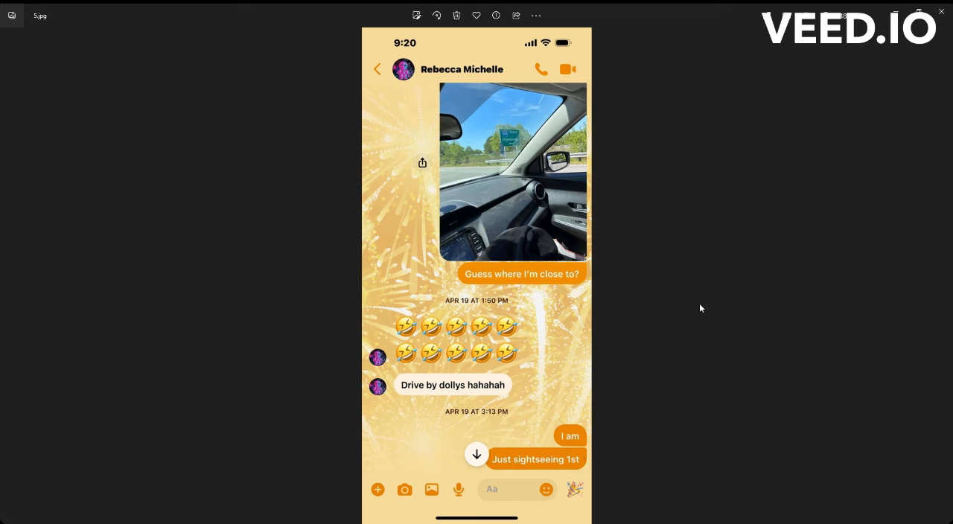
pyautogui.moveTo(430, 75)
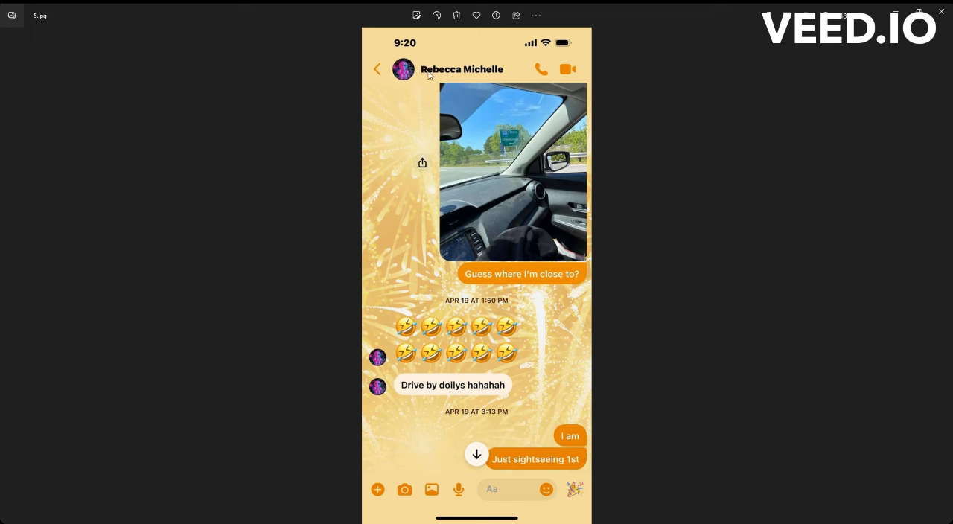
pyautogui.moveTo(490, 306)
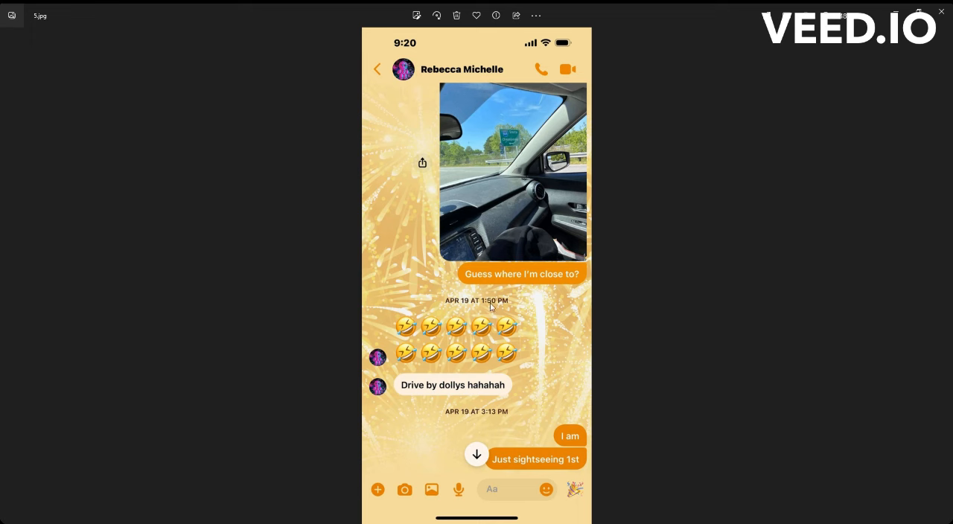
pyautogui.moveTo(433, 139)
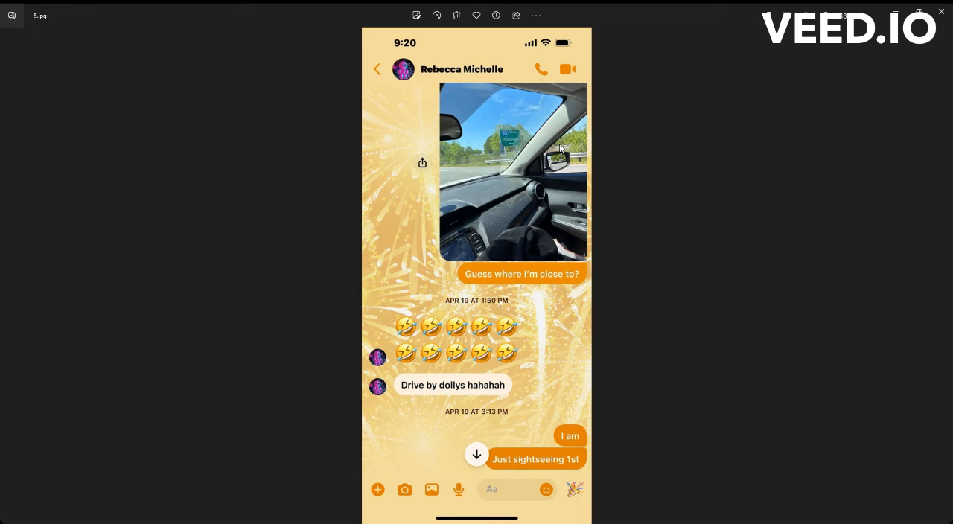
pyautogui.moveTo(519, 313)
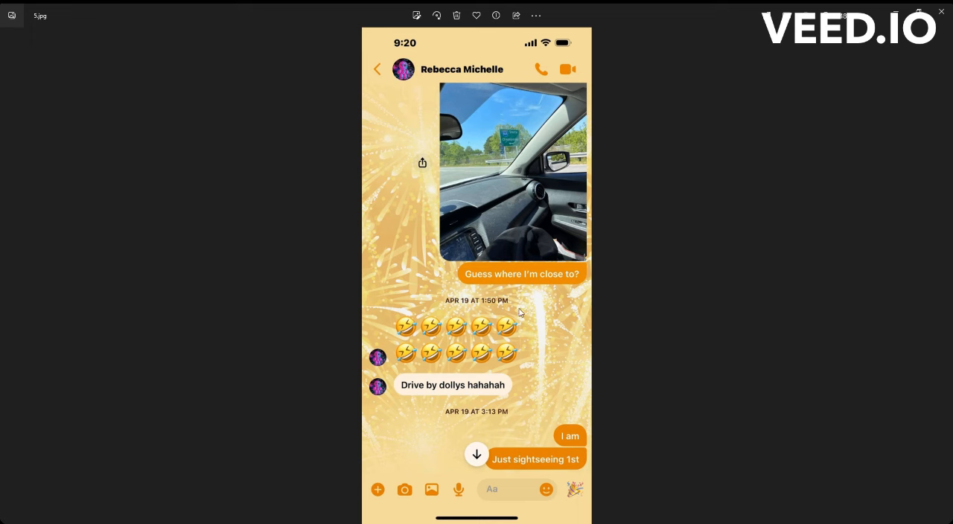
pyautogui.moveTo(458, 357)
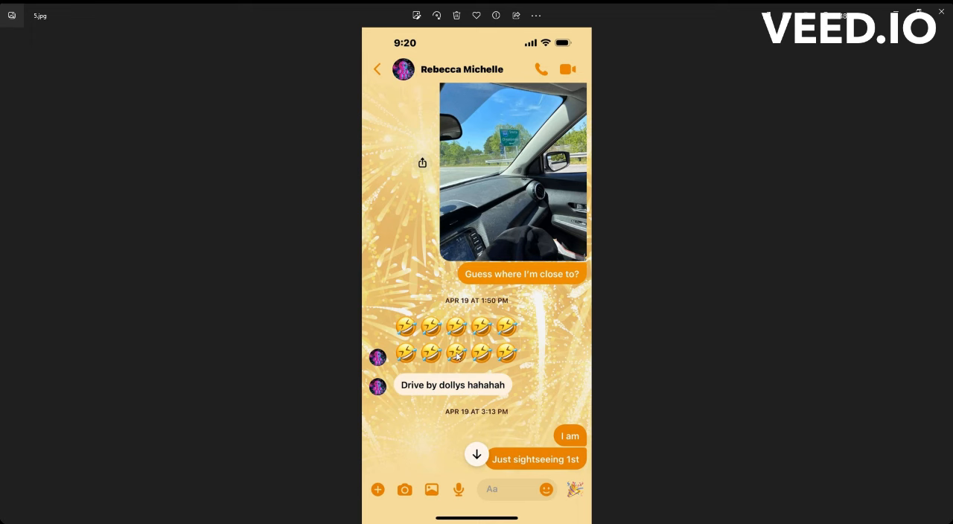
pyautogui.moveTo(539, 141)
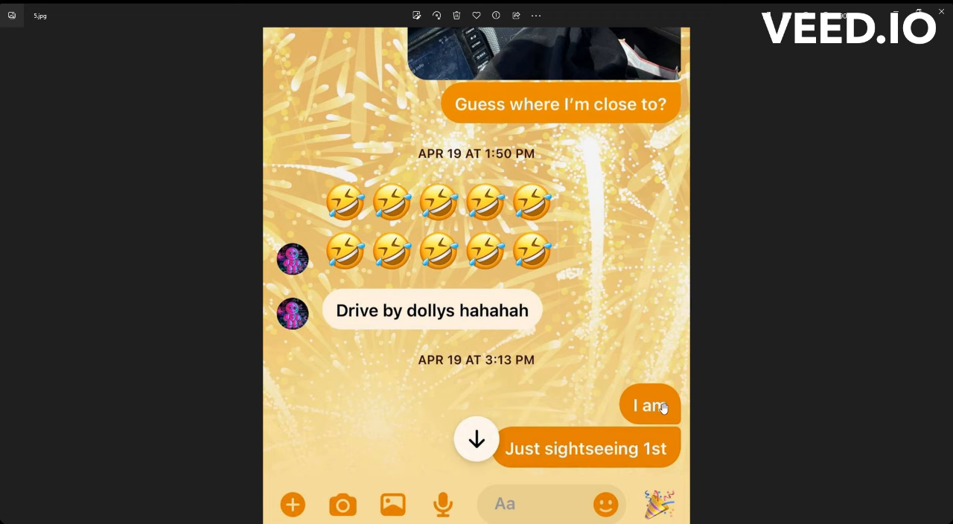
pyautogui.moveTo(470, 327)
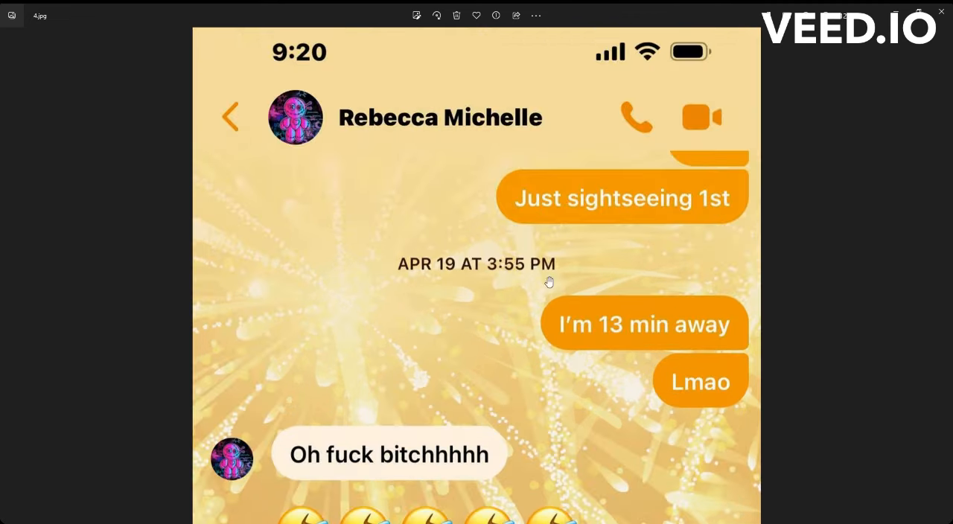
pyautogui.moveTo(713, 202)
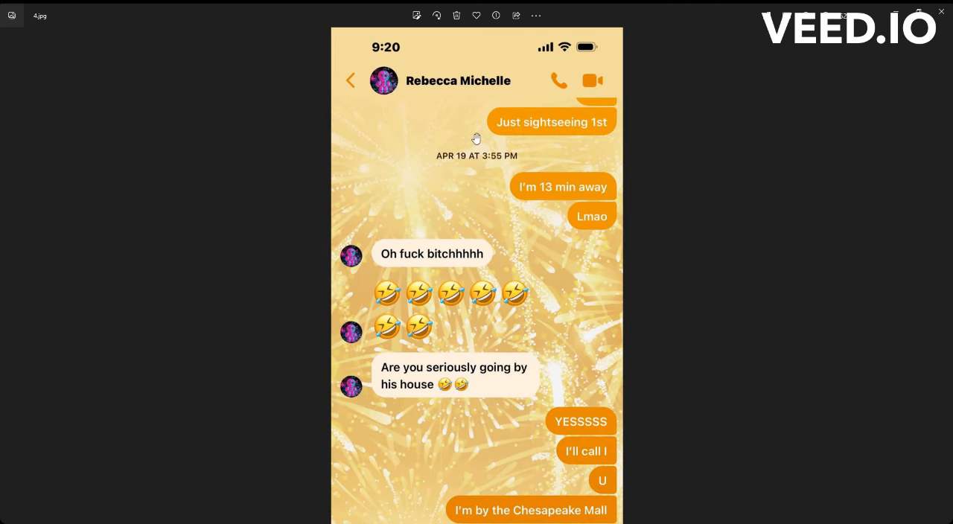
pyautogui.moveTo(461, 146)
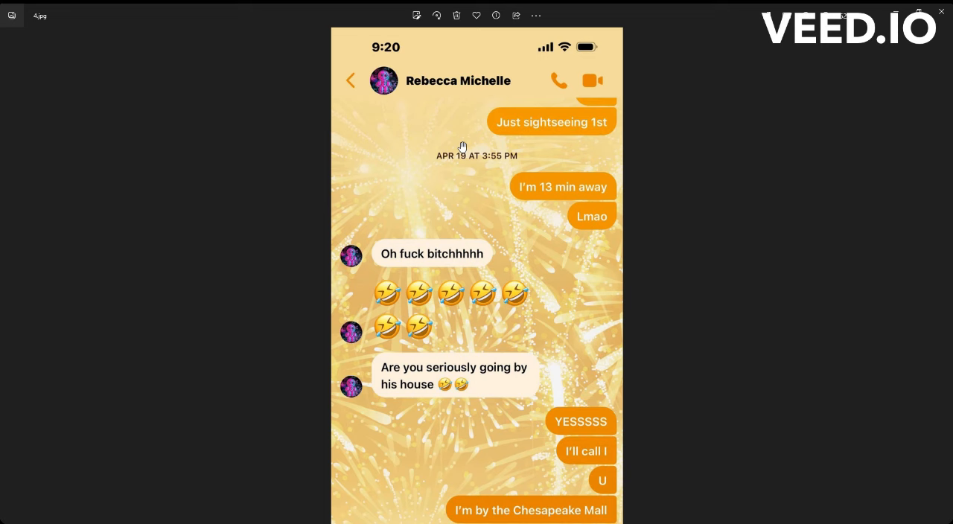
pyautogui.moveTo(362, 268)
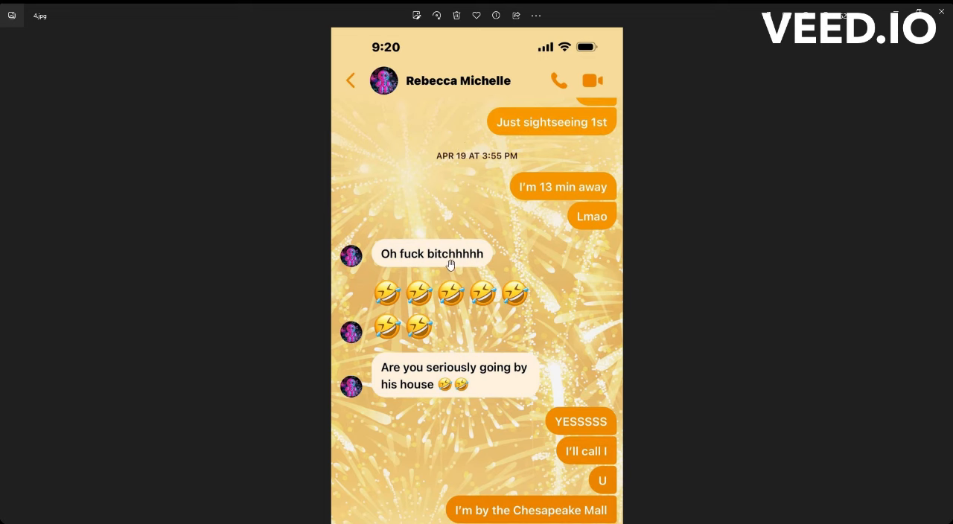
pyautogui.moveTo(441, 320)
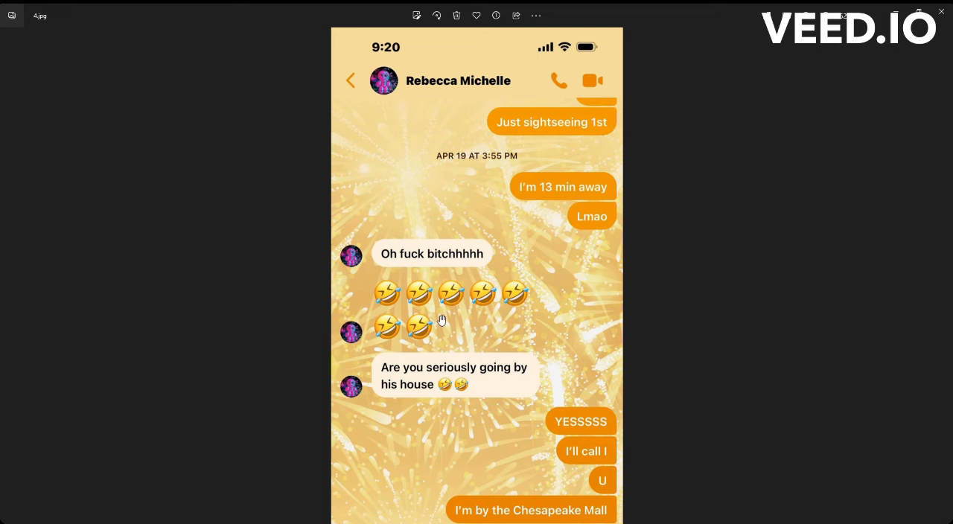
# Scroll down 4.jpg to read its later messages through the Greenbrier Mall line.
pyautogui.scroll(-3)
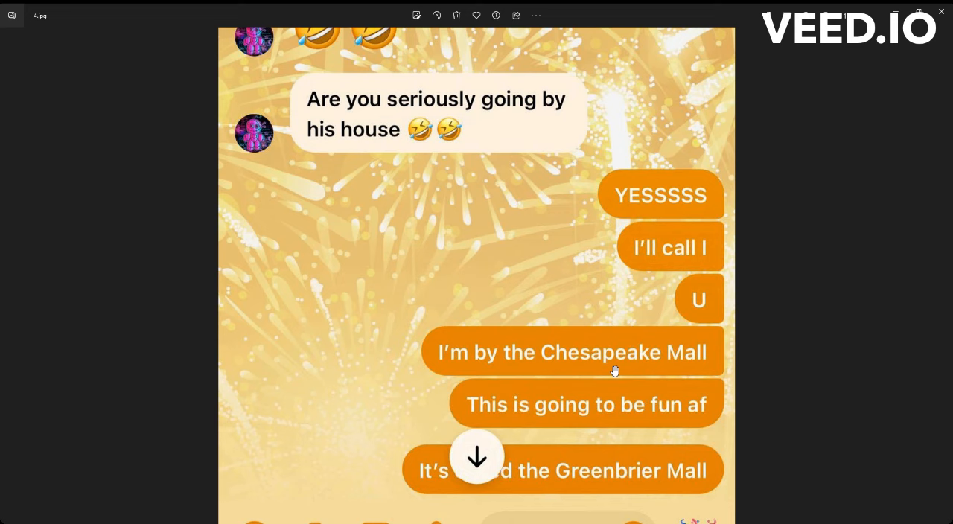
pyautogui.moveTo(495, 466)
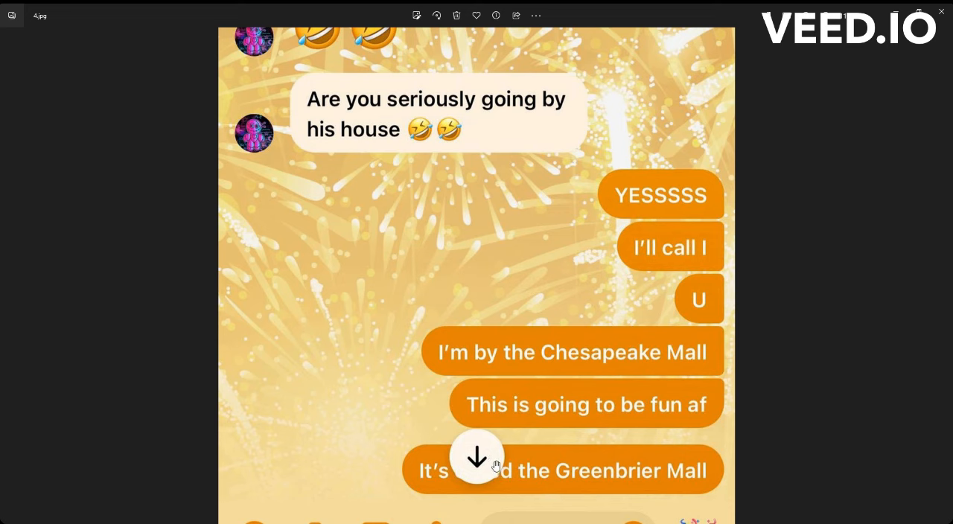
pyautogui.moveTo(666, 489)
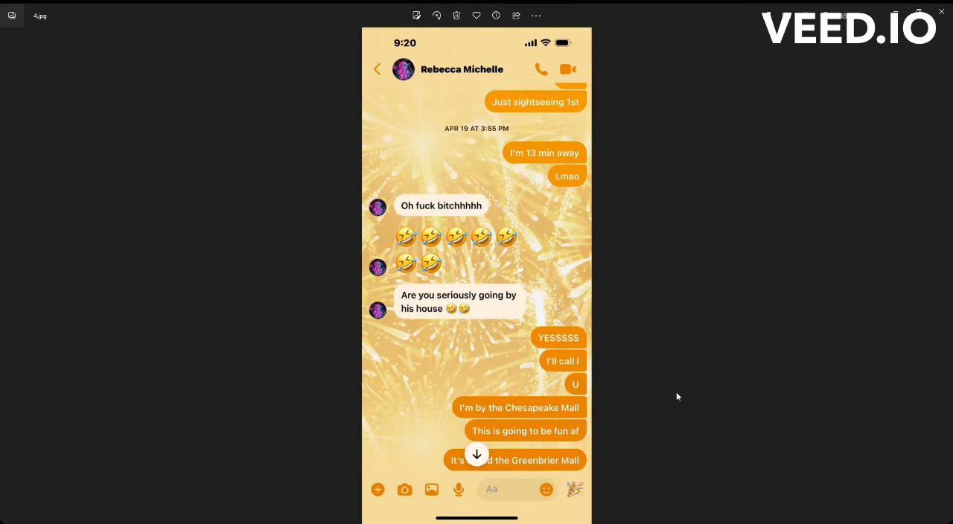
pyautogui.moveTo(533, 142)
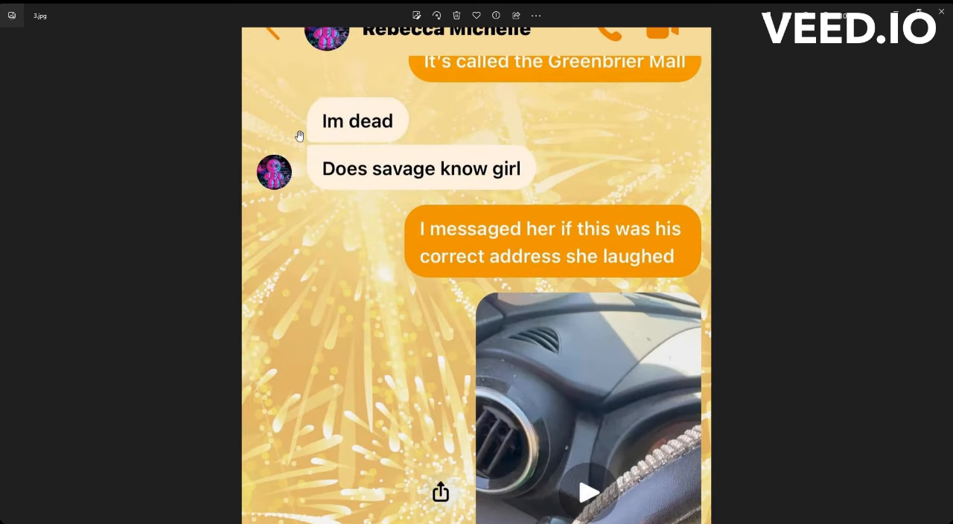
pyautogui.moveTo(366, 133)
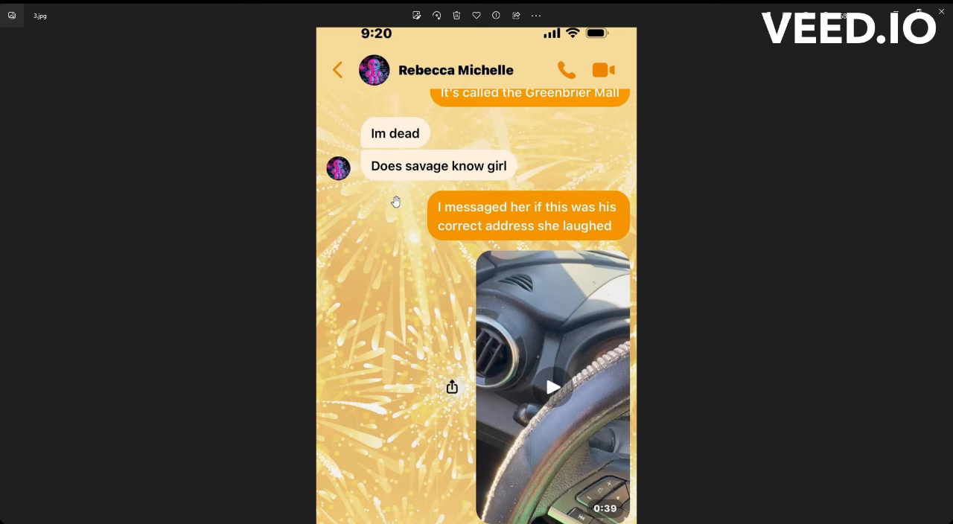
pyautogui.moveTo(422, 202)
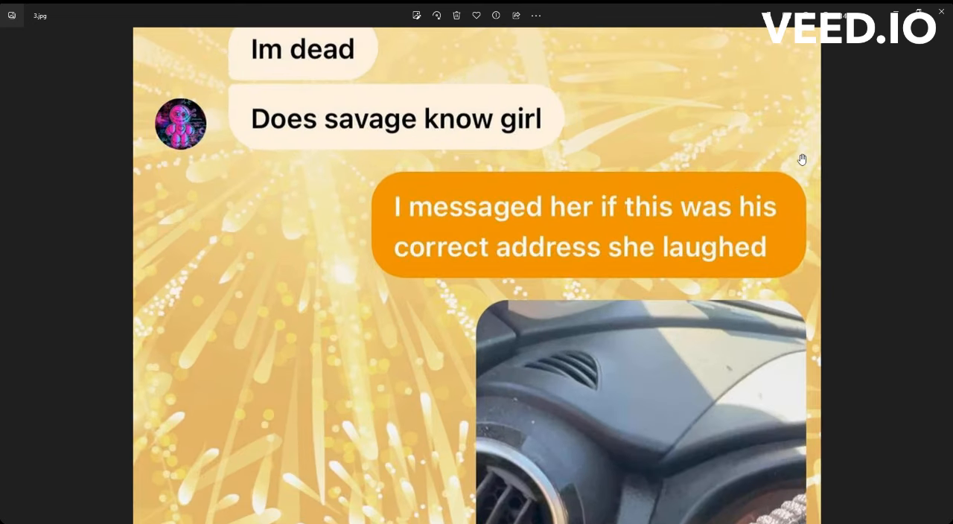
pyautogui.moveTo(792, 196)
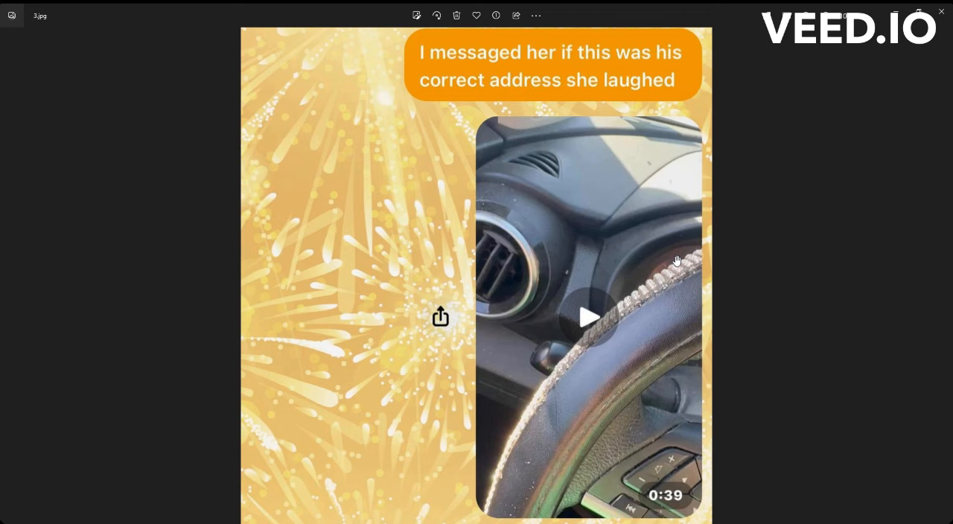
# Scroll down 3.jpg past the dashboard video to the traffic-light photo.
pyautogui.scroll(-3)
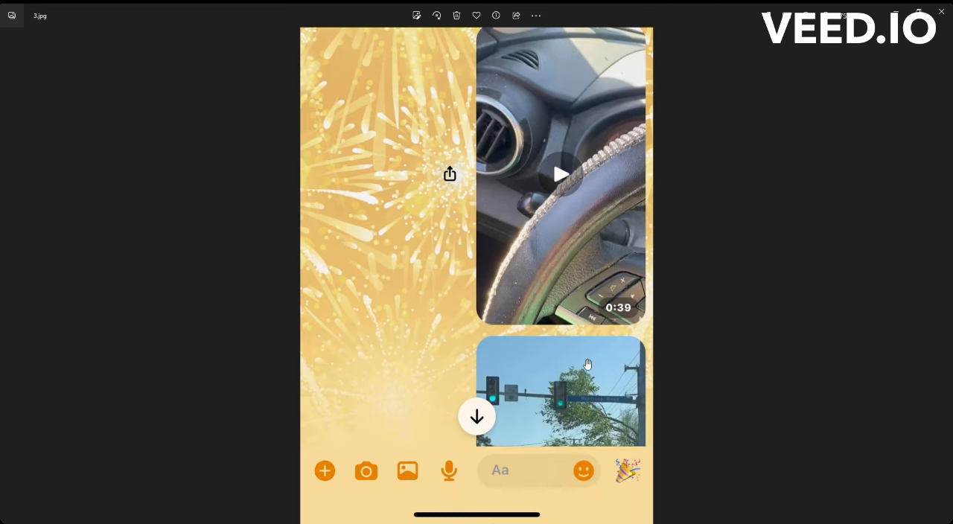
pyautogui.moveTo(936, 271)
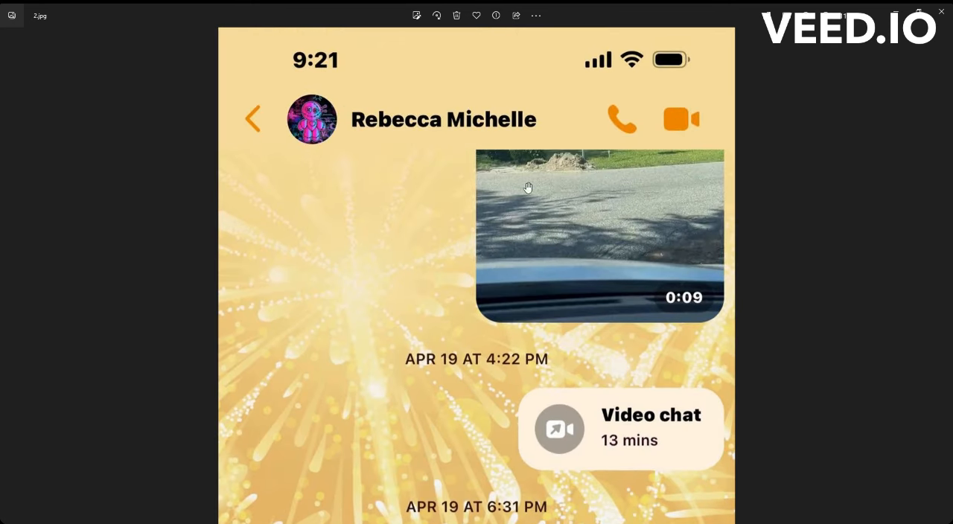
pyautogui.moveTo(568, 173)
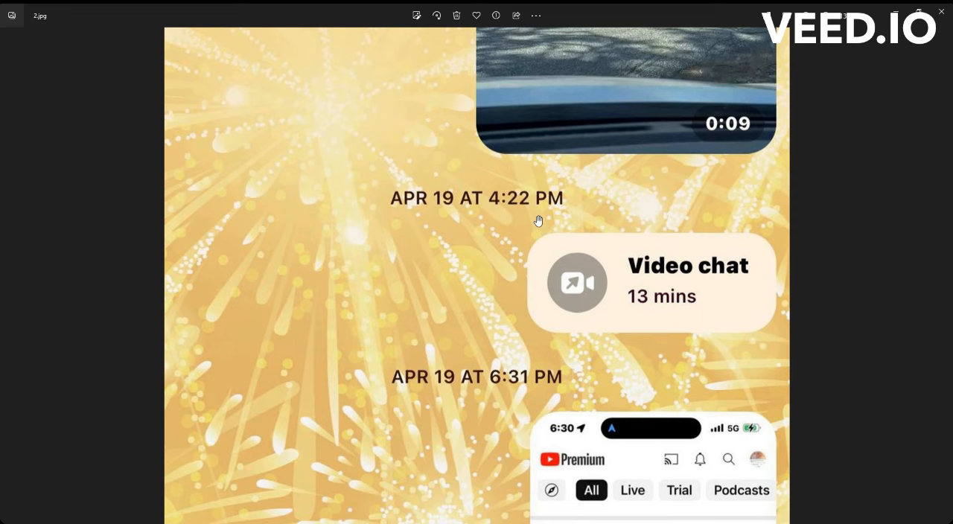
pyautogui.moveTo(572, 319)
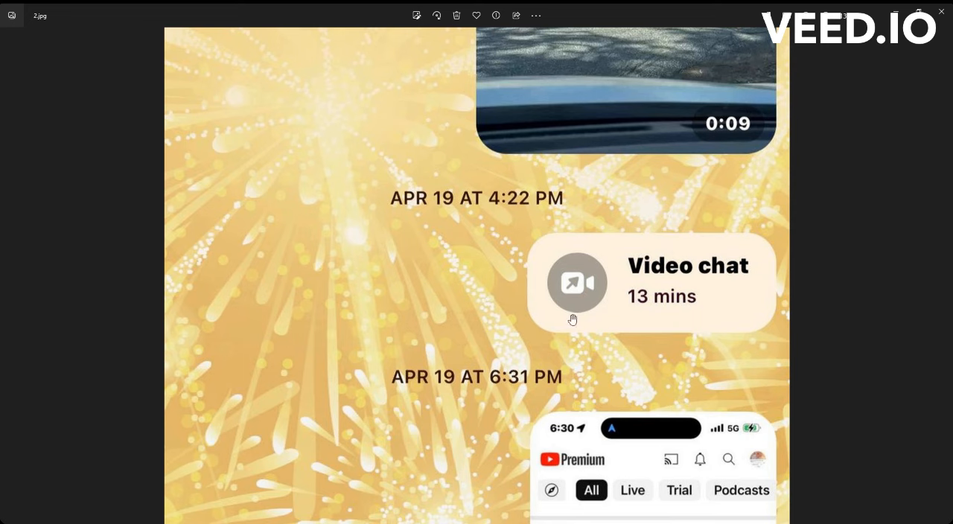
pyautogui.moveTo(743, 266)
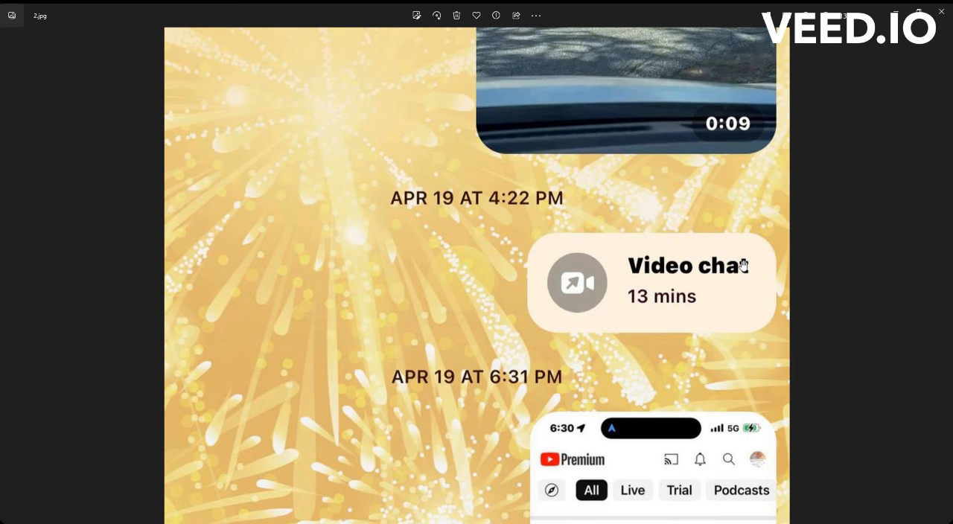
pyautogui.moveTo(645, 247)
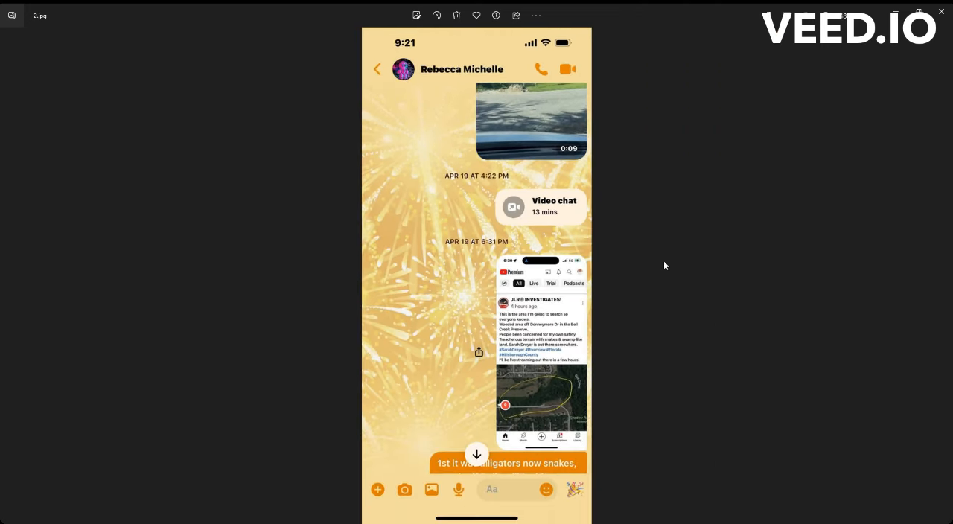
pyautogui.moveTo(629, 203)
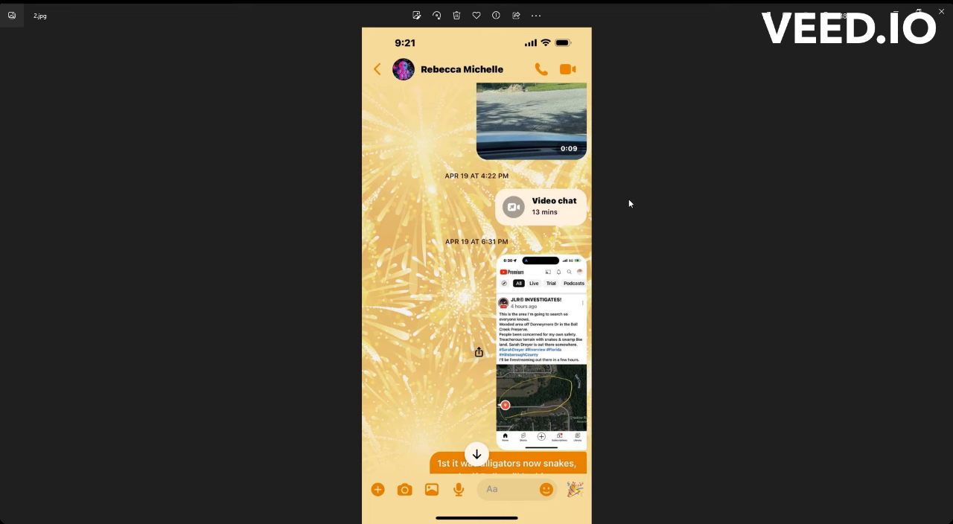
pyautogui.moveTo(655, 304)
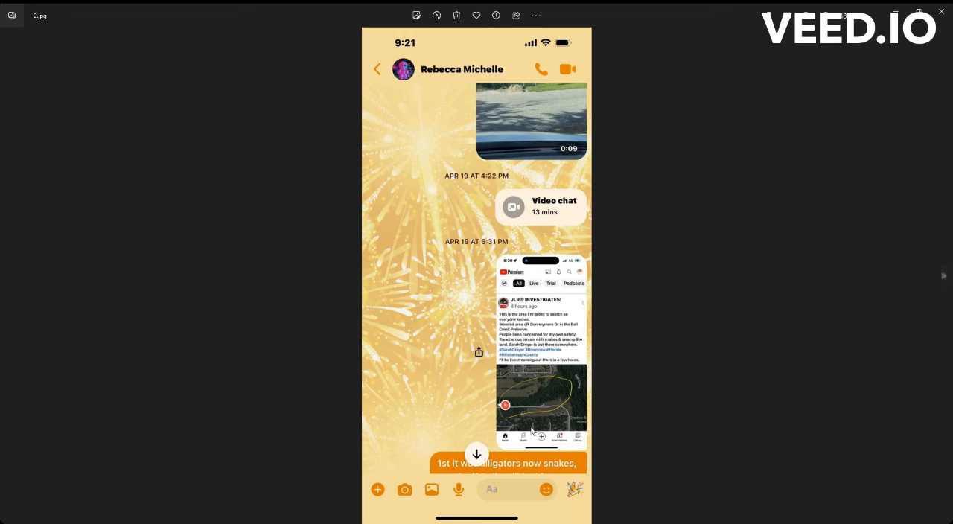
pyautogui.moveTo(617, 180)
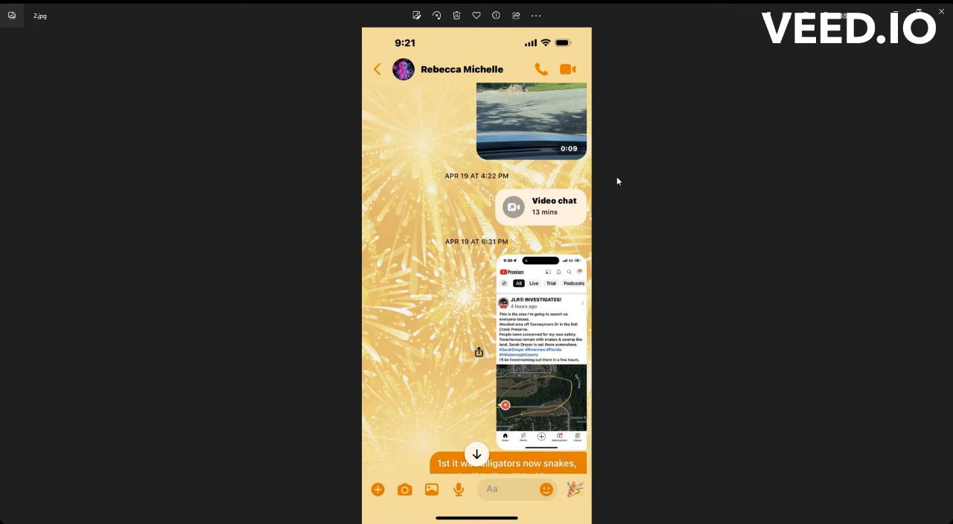
pyautogui.moveTo(934, 290)
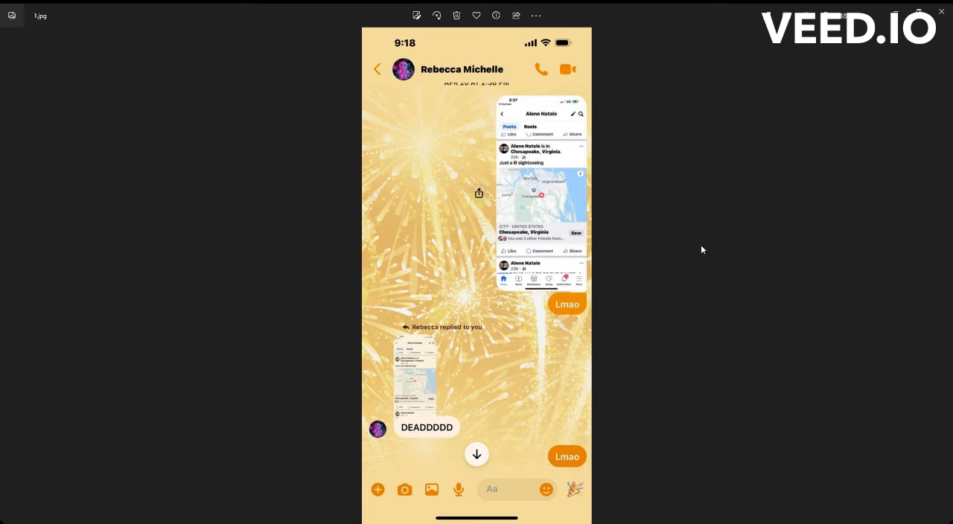
pyautogui.moveTo(658, 98)
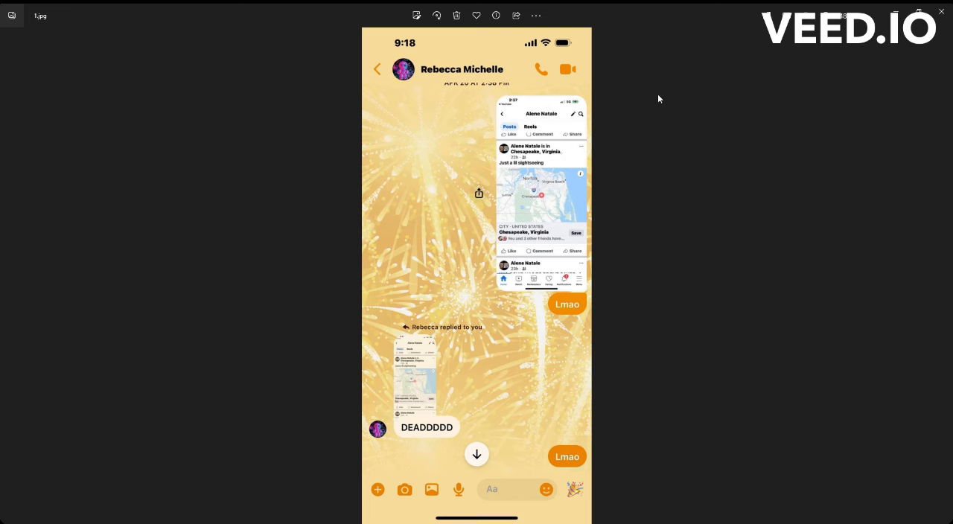
pyautogui.moveTo(492, 89)
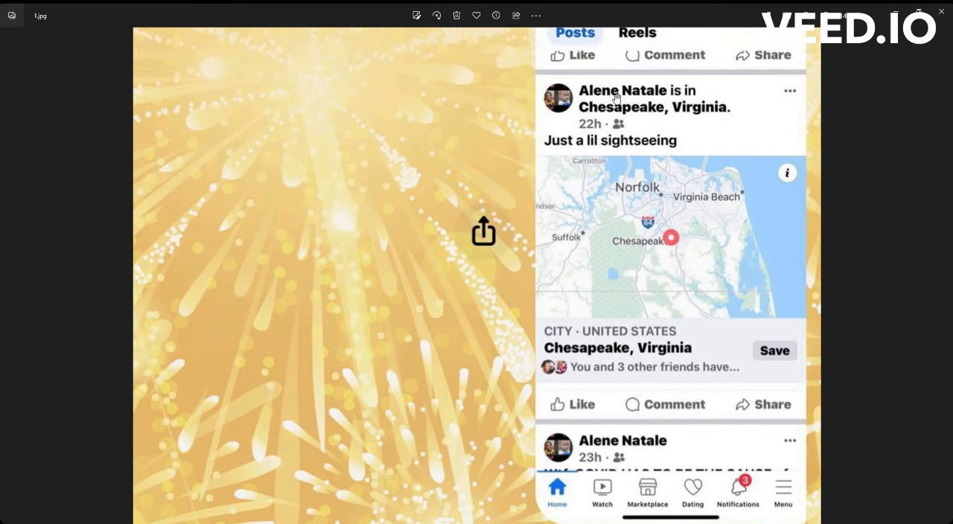
pyautogui.moveTo(666, 158)
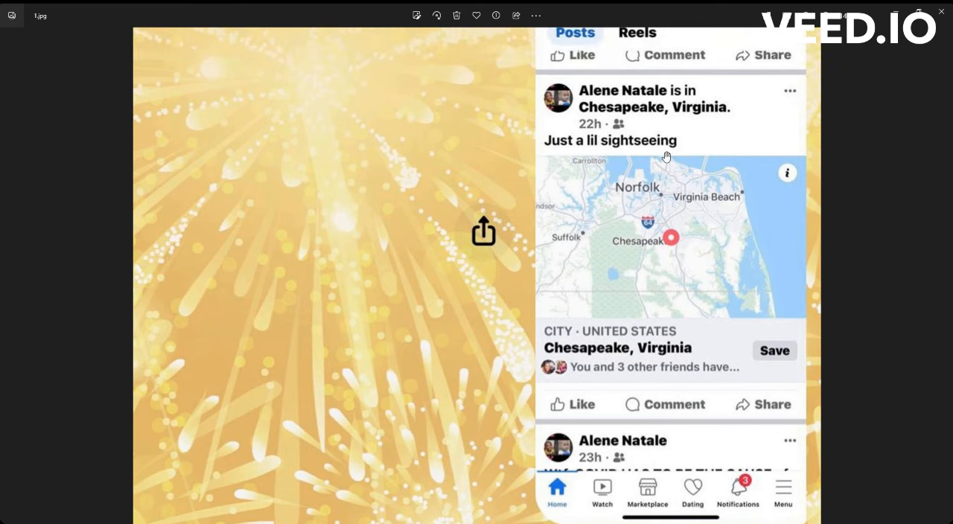
pyautogui.moveTo(595, 134)
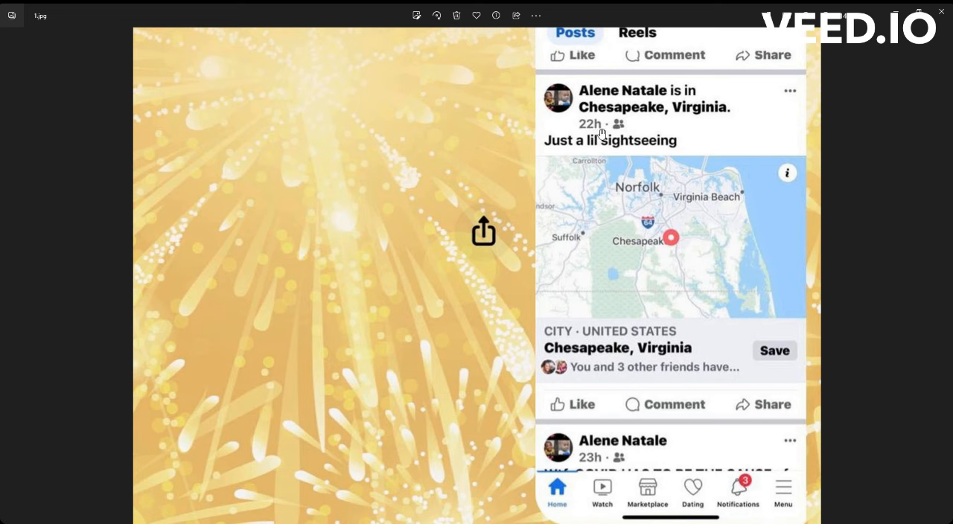
pyautogui.moveTo(644, 248)
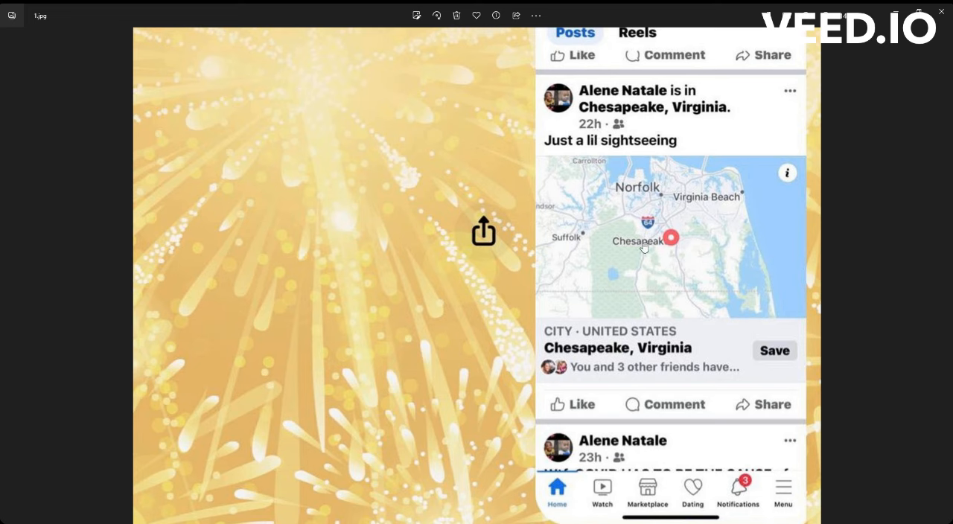
pyautogui.moveTo(710, 253)
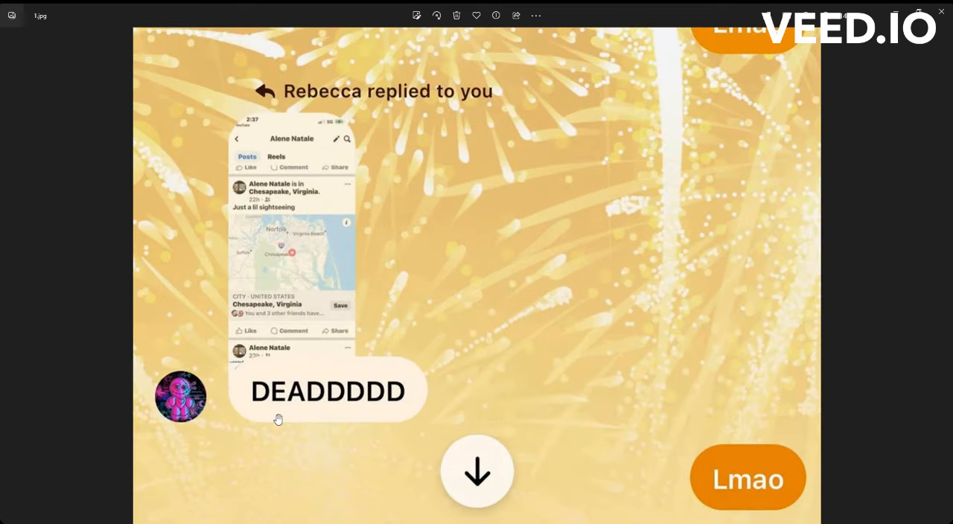
pyautogui.moveTo(533, 366)
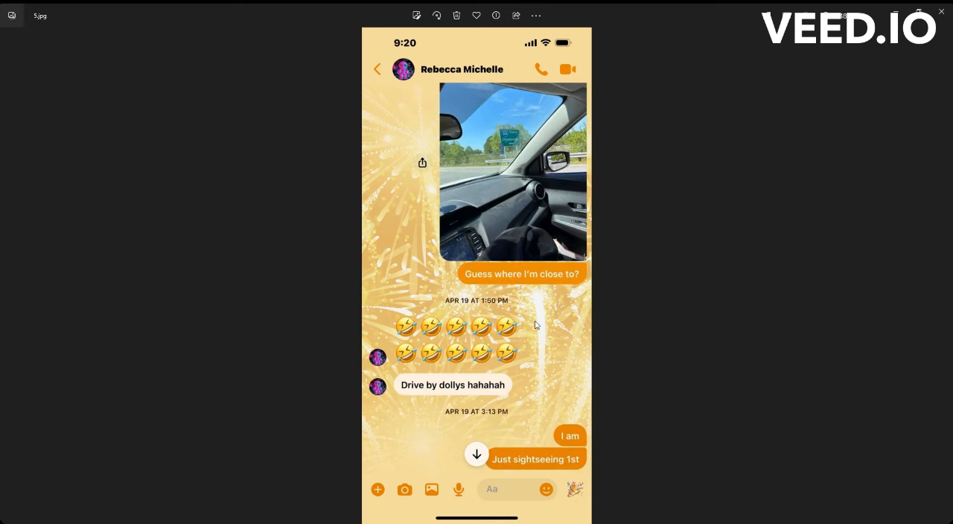
pyautogui.moveTo(943, 275)
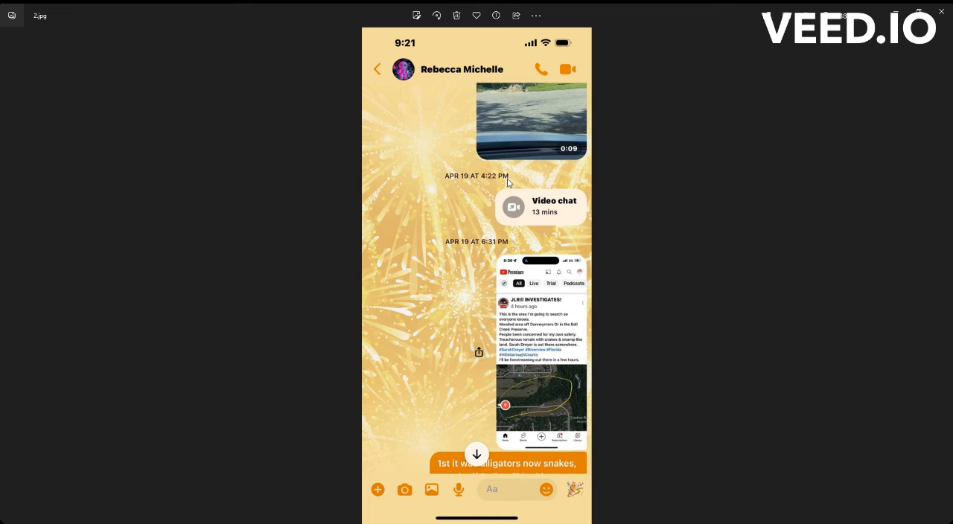
pyautogui.moveTo(573, 293)
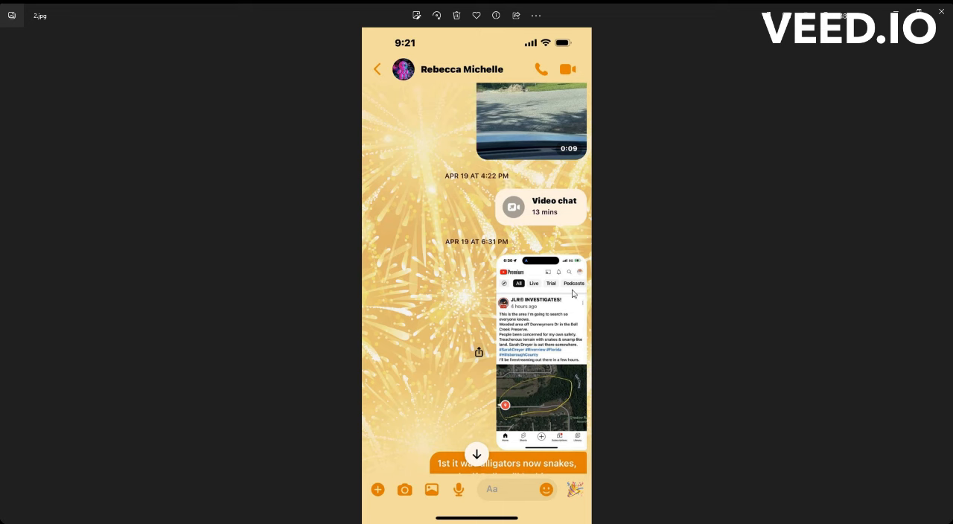
pyautogui.moveTo(699, 286)
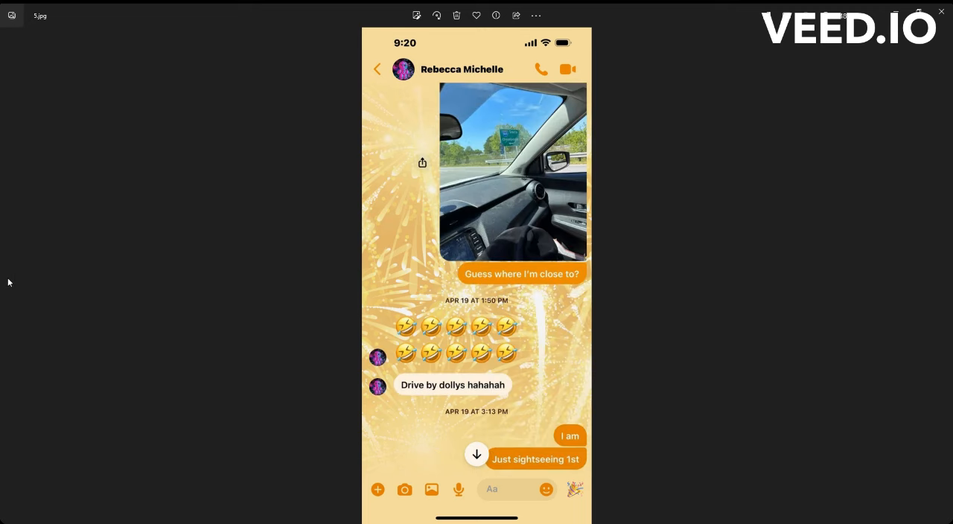
pyautogui.moveTo(943, 277)
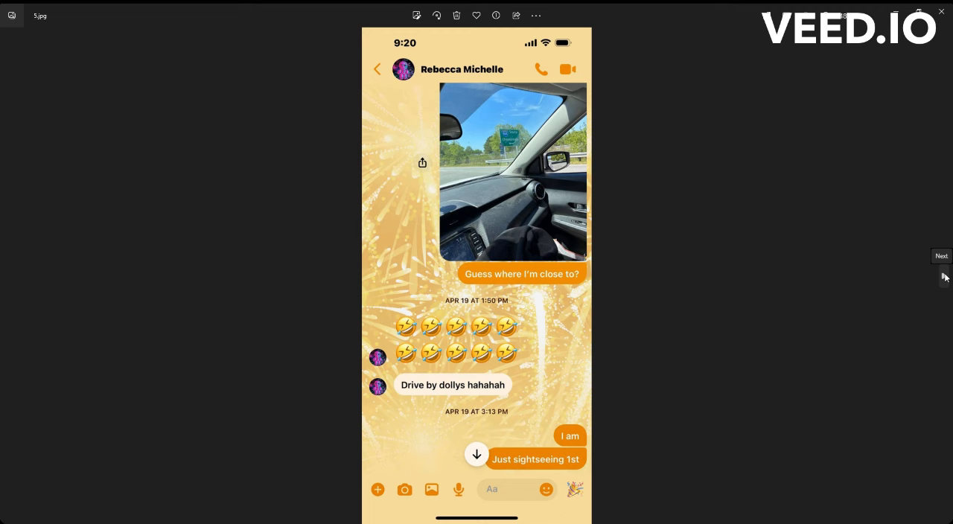
# Return to 5.jpg, showing the car photo and laughing emoji row.
pyautogui.click(941, 255)
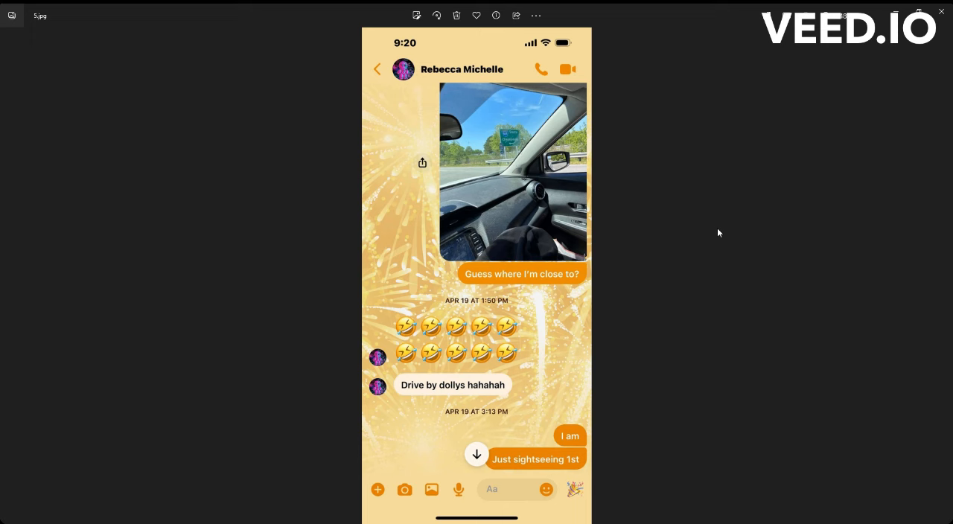
pyautogui.moveTo(943, 277)
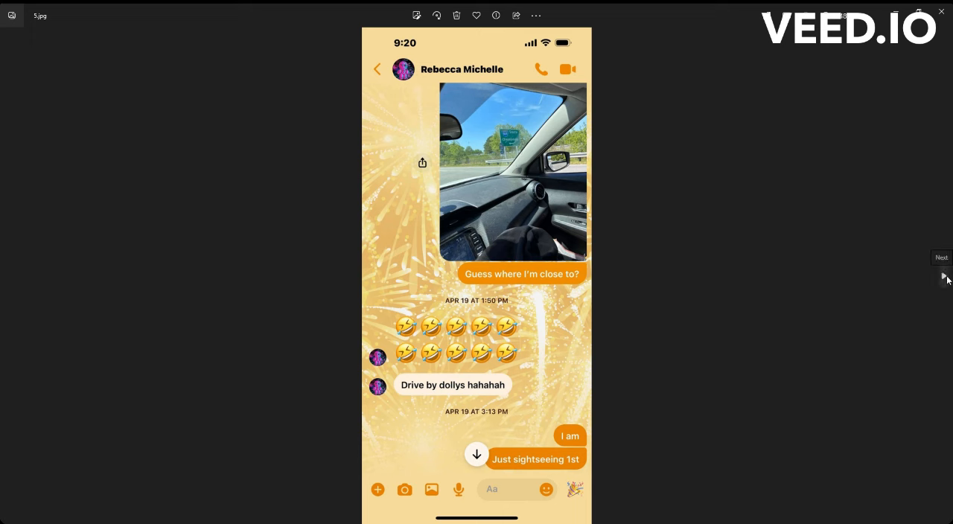
pyautogui.moveTo(512, 313)
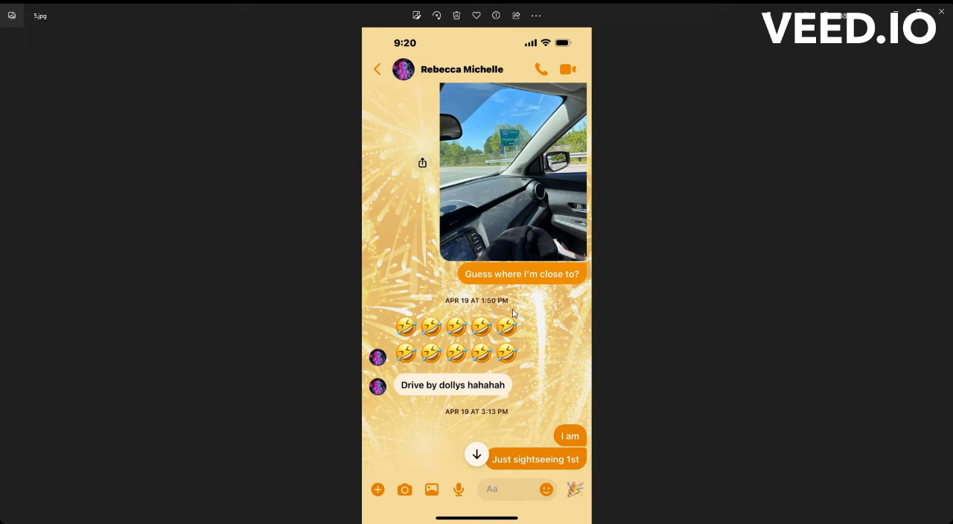
pyautogui.moveTo(943, 277)
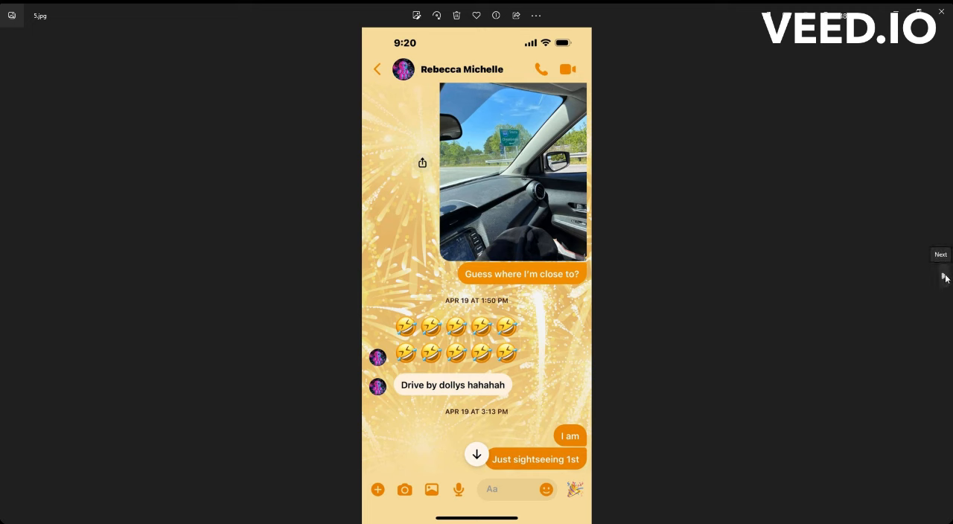
# Advance to 1.jpg and scroll to the shared Chesapeake post and DEADDDDD reply.
pyautogui.click(940, 276)
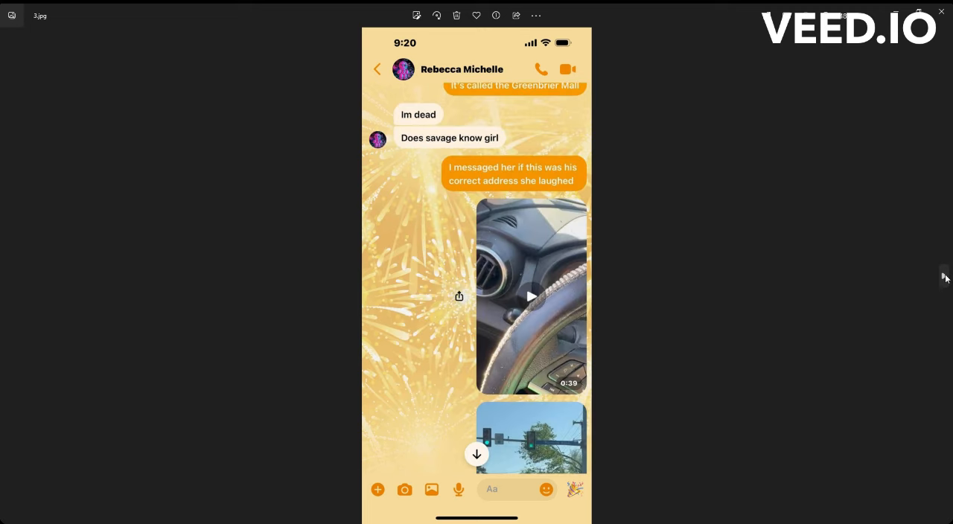
pyautogui.scroll(-3)
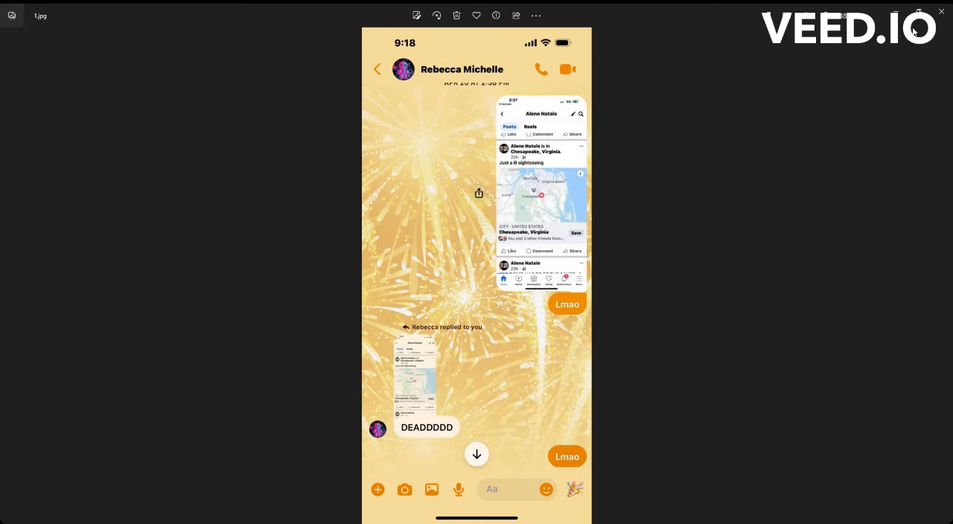
pyautogui.moveTo(896, 522)
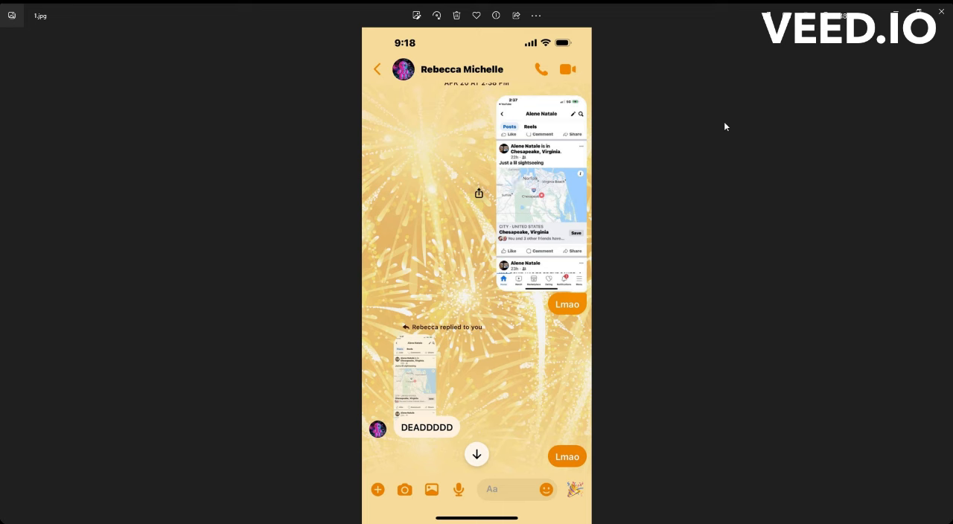
pyautogui.moveTo(728, 128)
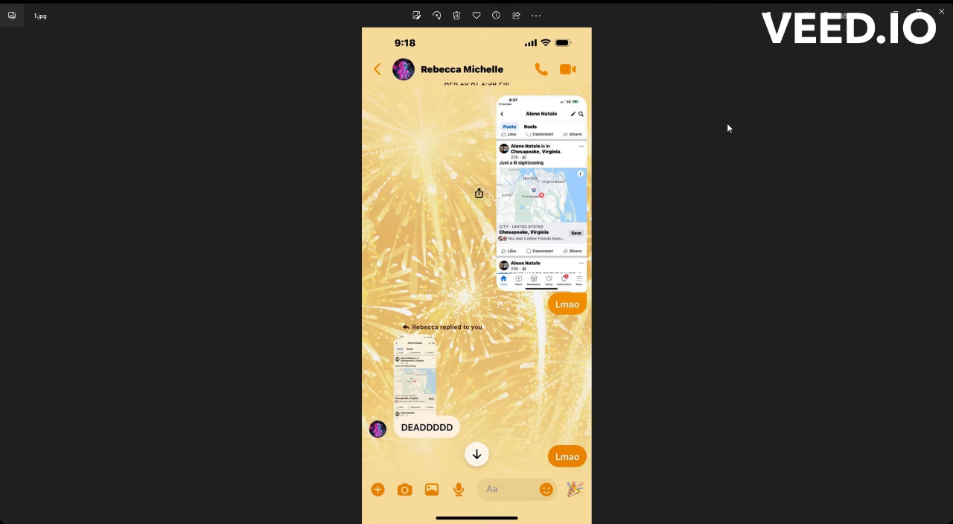